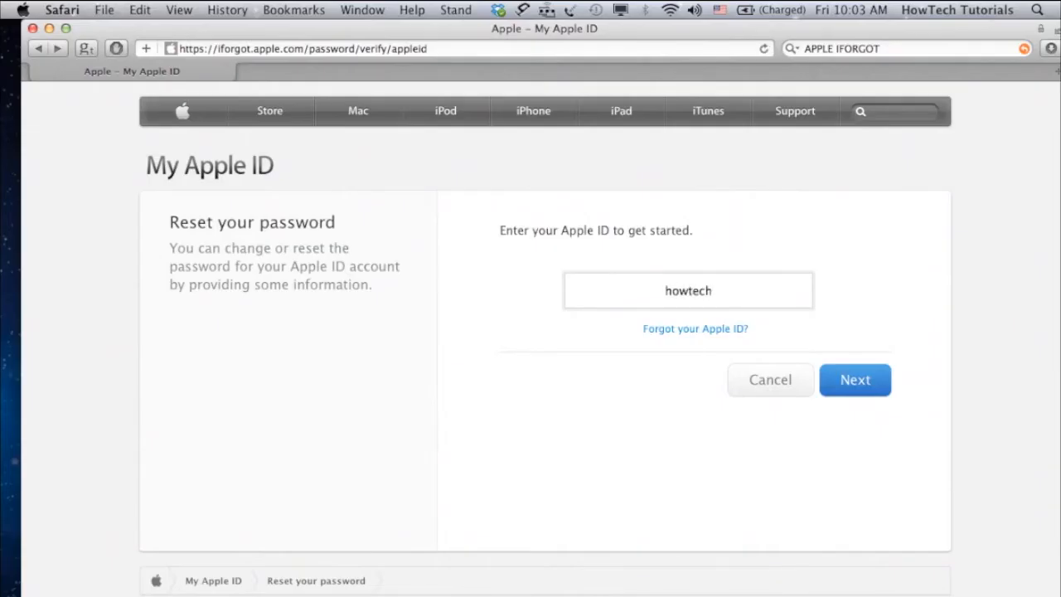
- Type the Apple ID on the Reset your password page, fix a typo, and submit it
text(.tutoril)
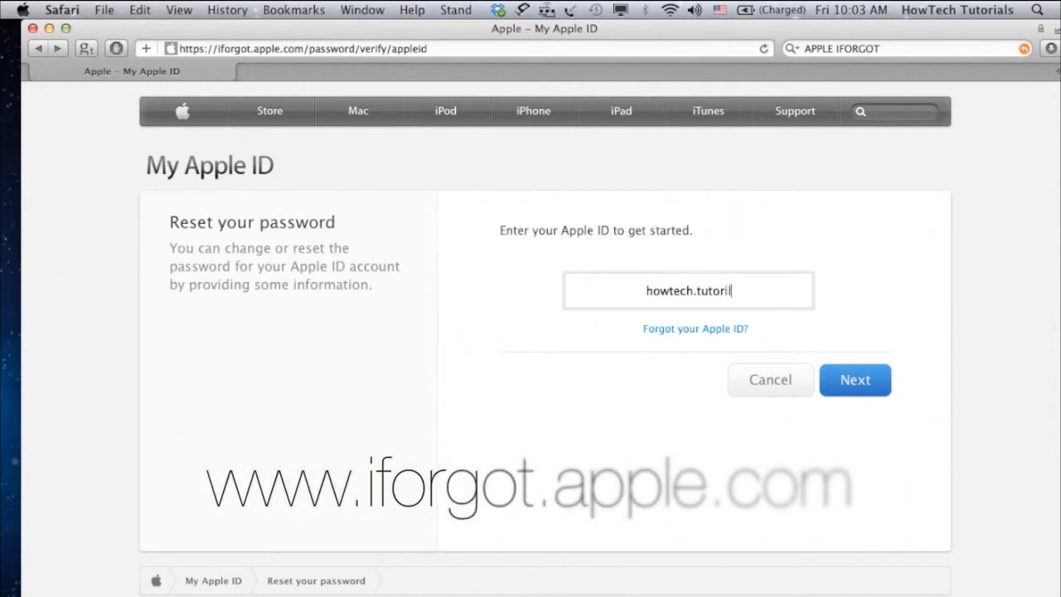
key(Backspace)
text(als@)
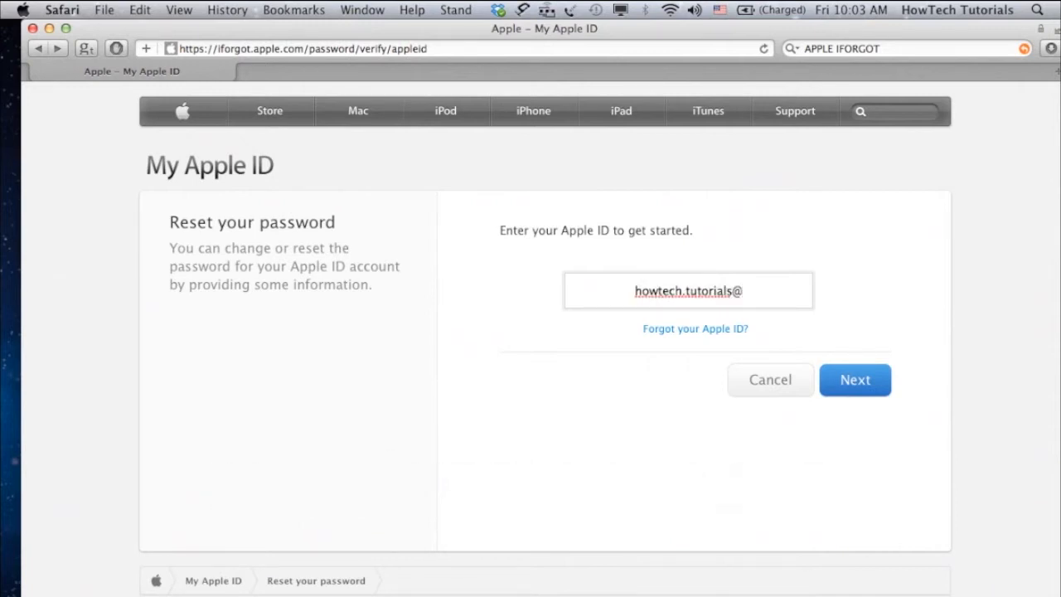
click(854, 380)
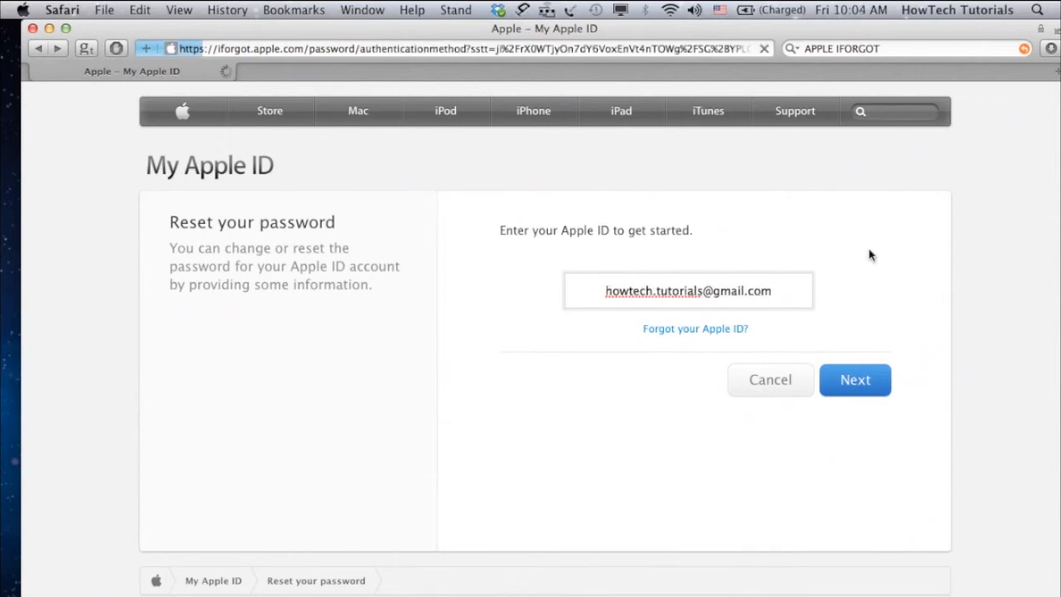
- Choose email authentication and request the password reset email
click(854, 379)
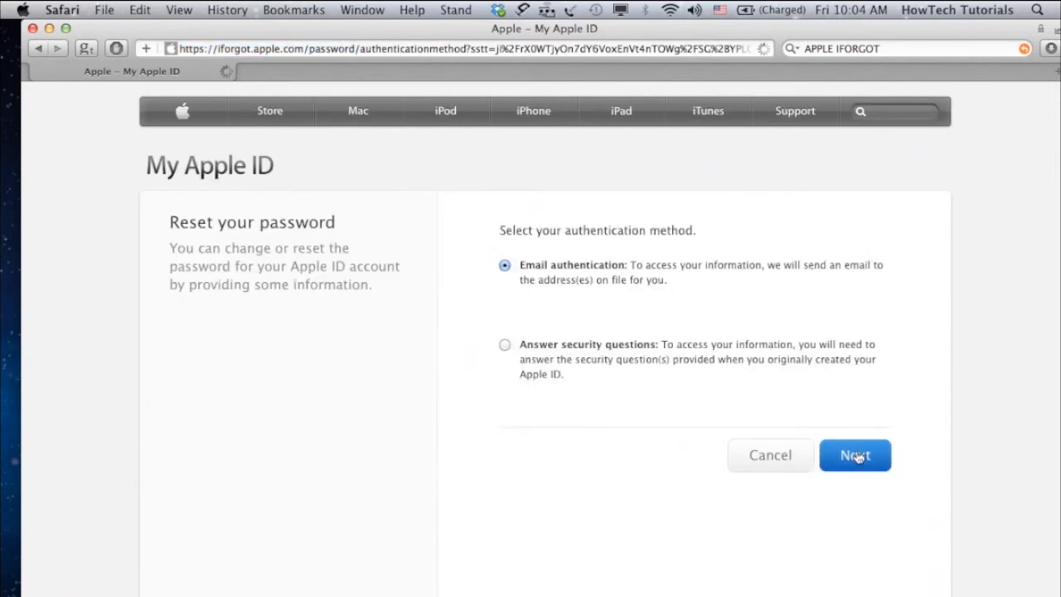
click(855, 455)
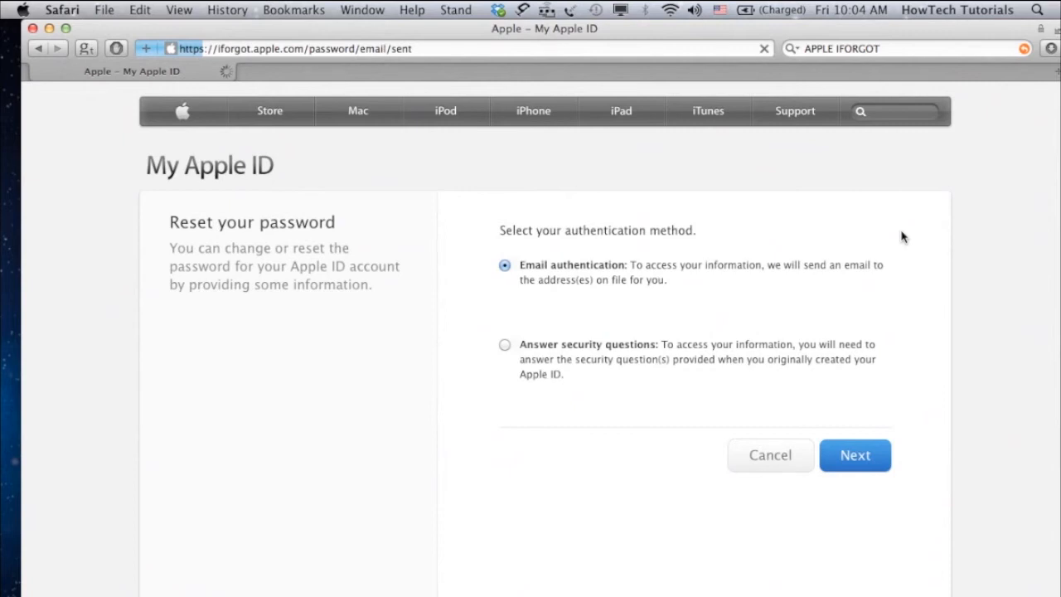
click(854, 456)
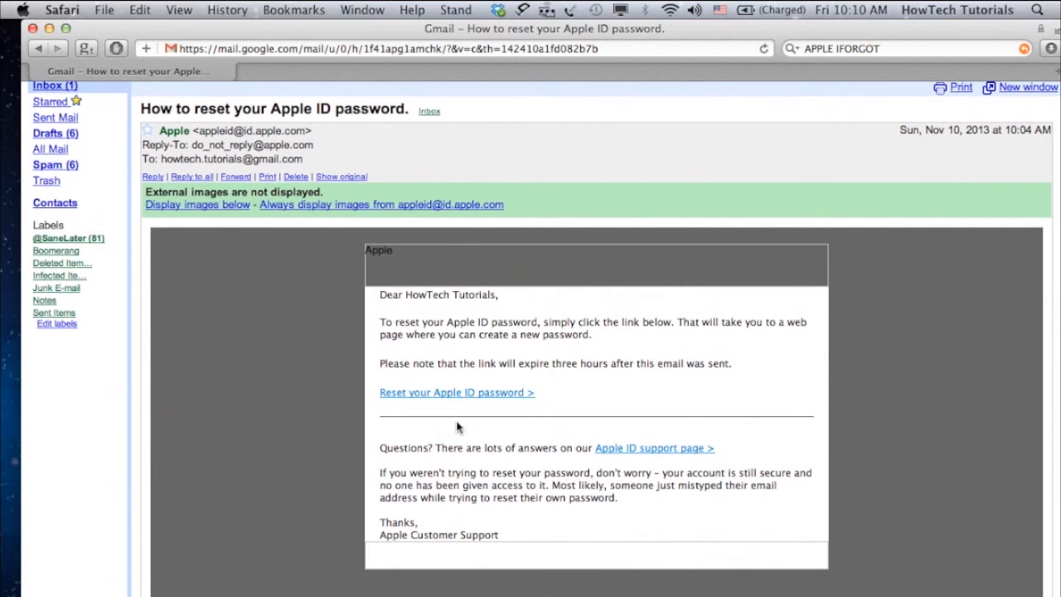
- Open the emailed reset link, apply the new password, and return to My Apple ID
click(457, 392)
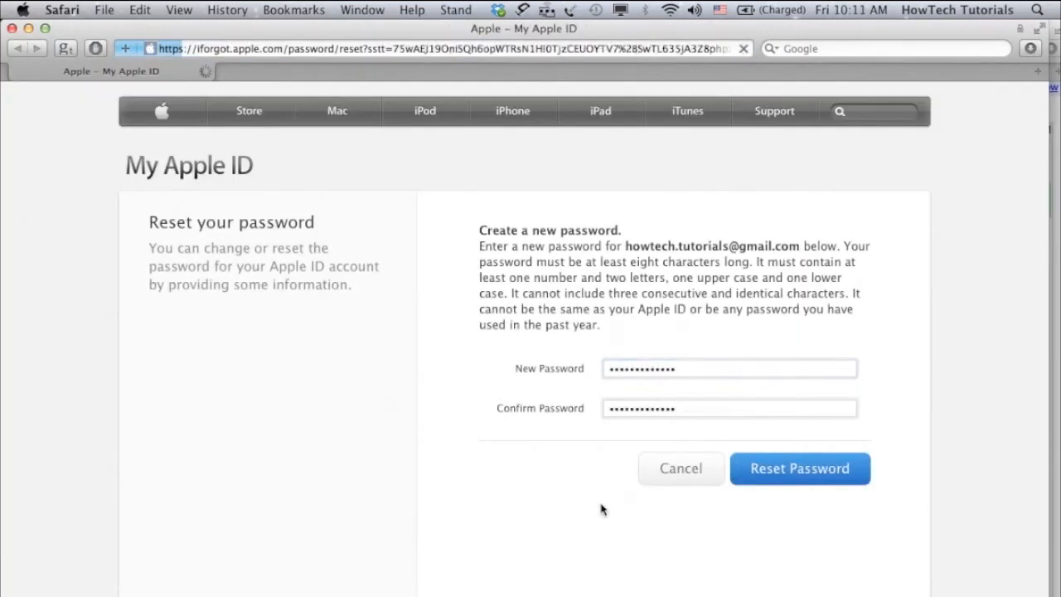
click(799, 469)
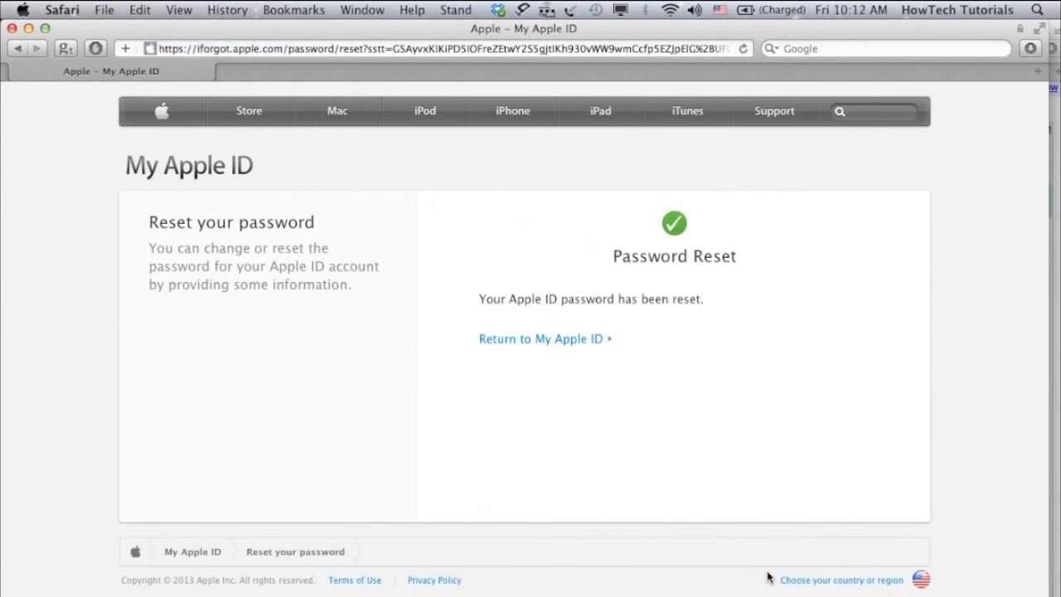
click(541, 339)
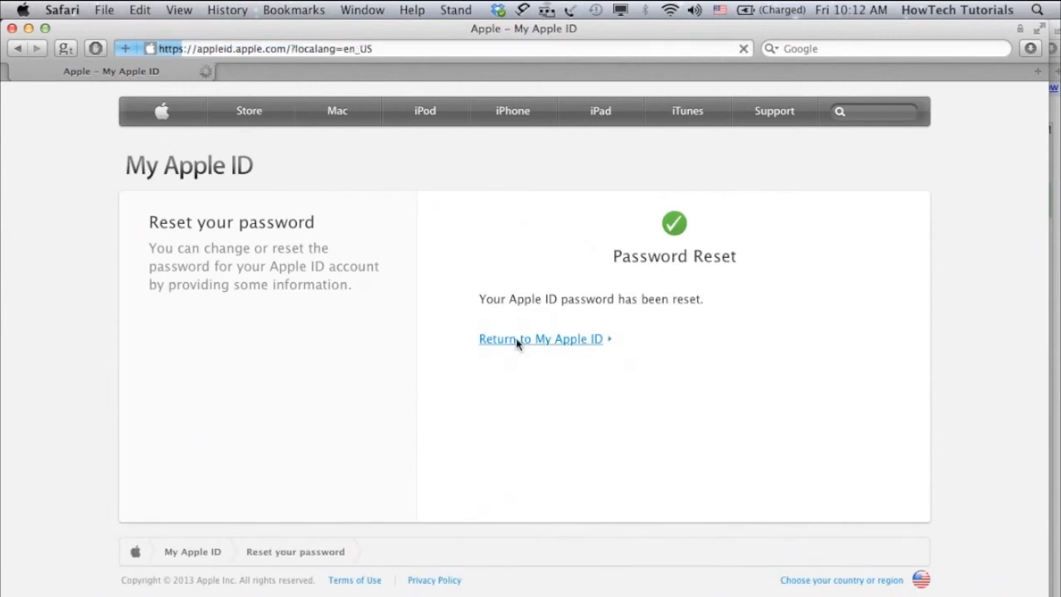
mouse_move(518, 401)
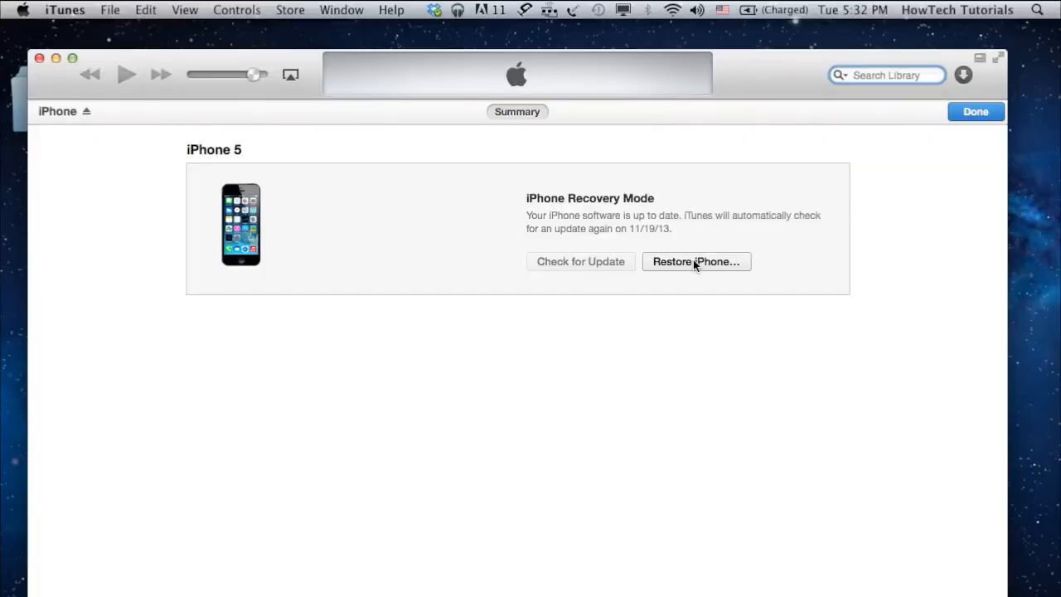
- Click Restore iPhone… on the iPhone 5 Summary page and confirm the restore
click(696, 261)
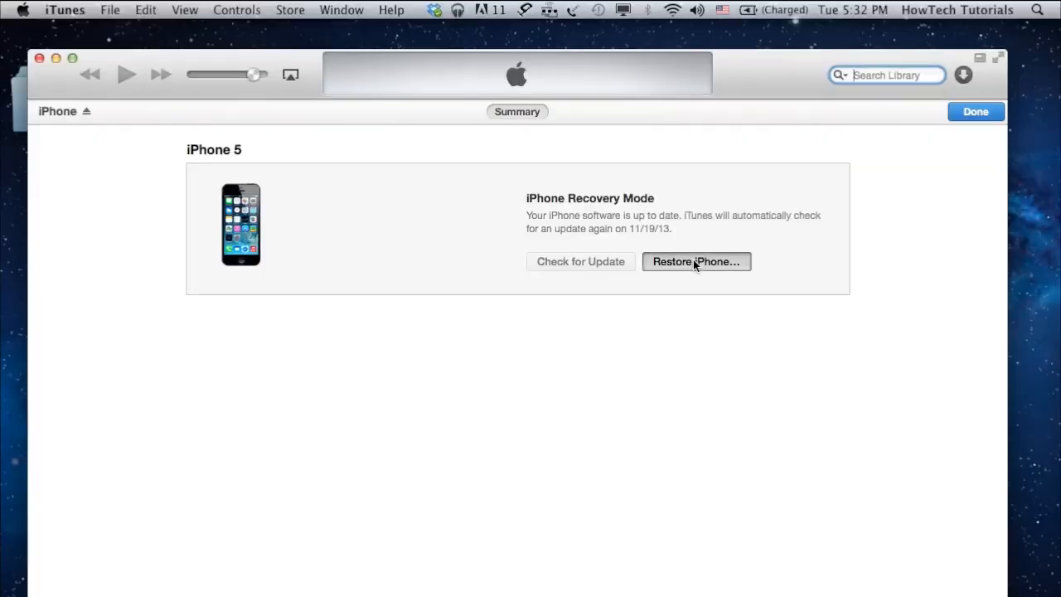
click(696, 261)
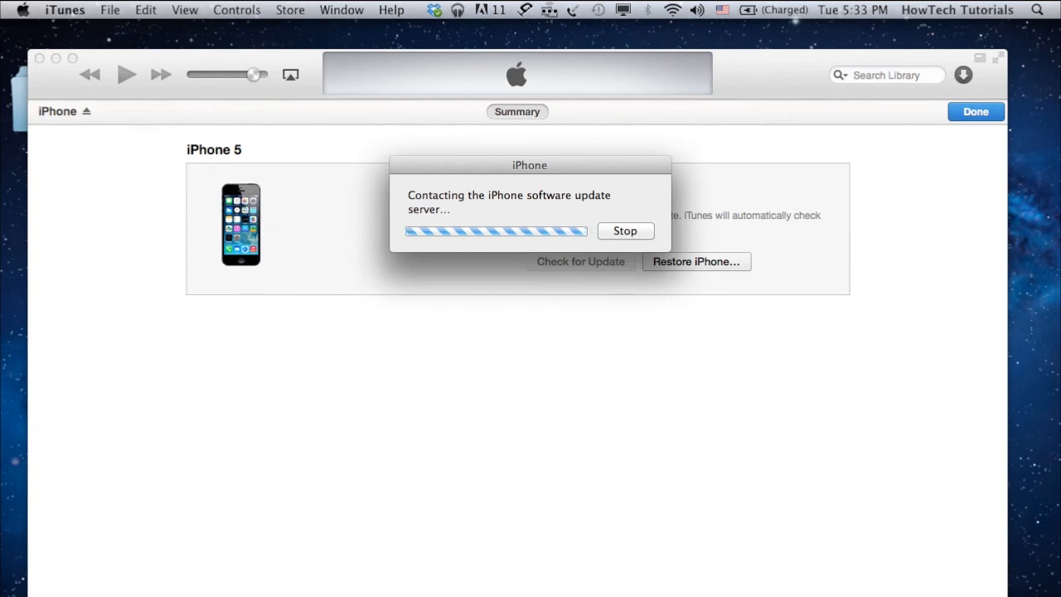
mouse_move(671, 493)
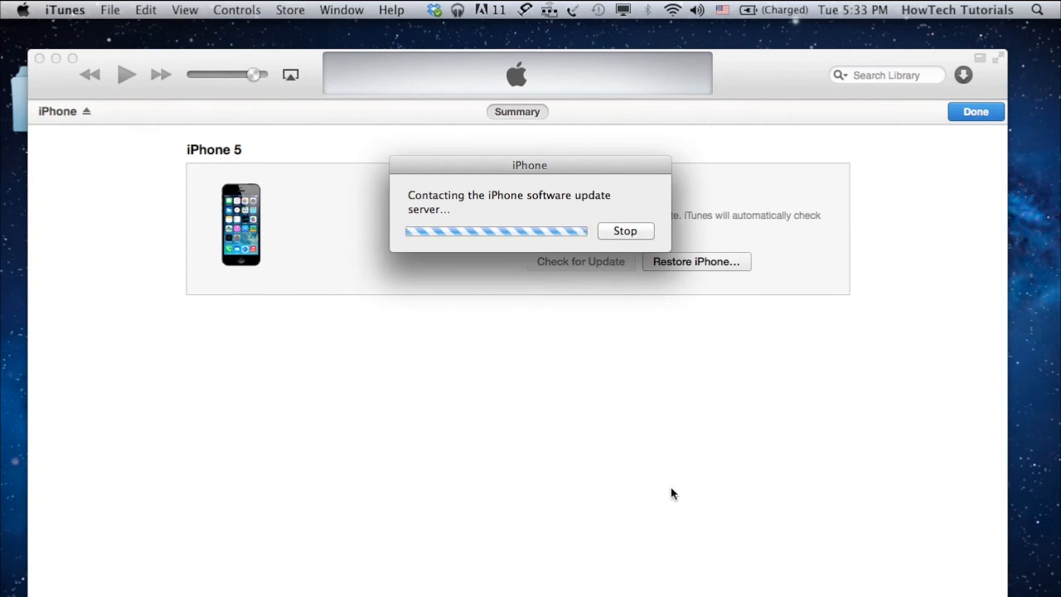